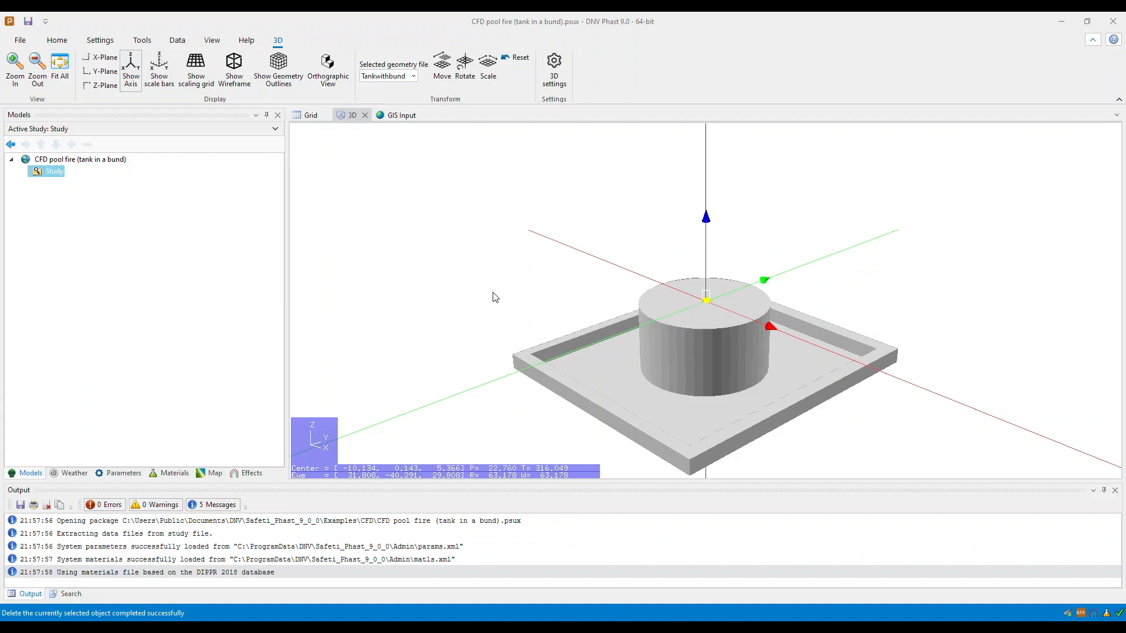
mouse_move(500, 306)
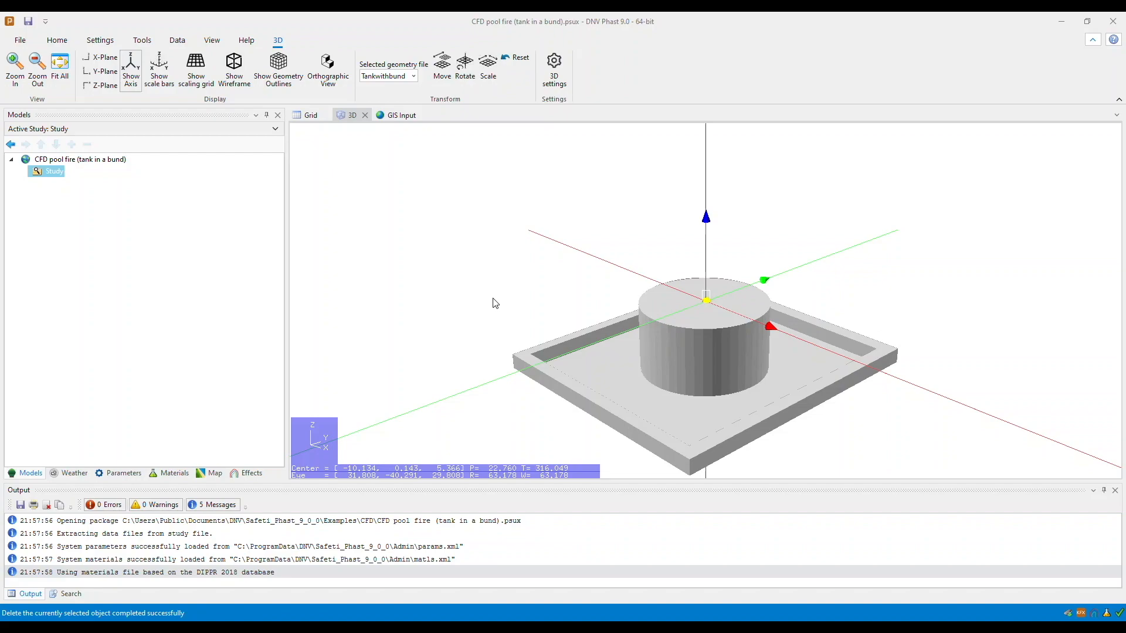
mouse_move(514, 316)
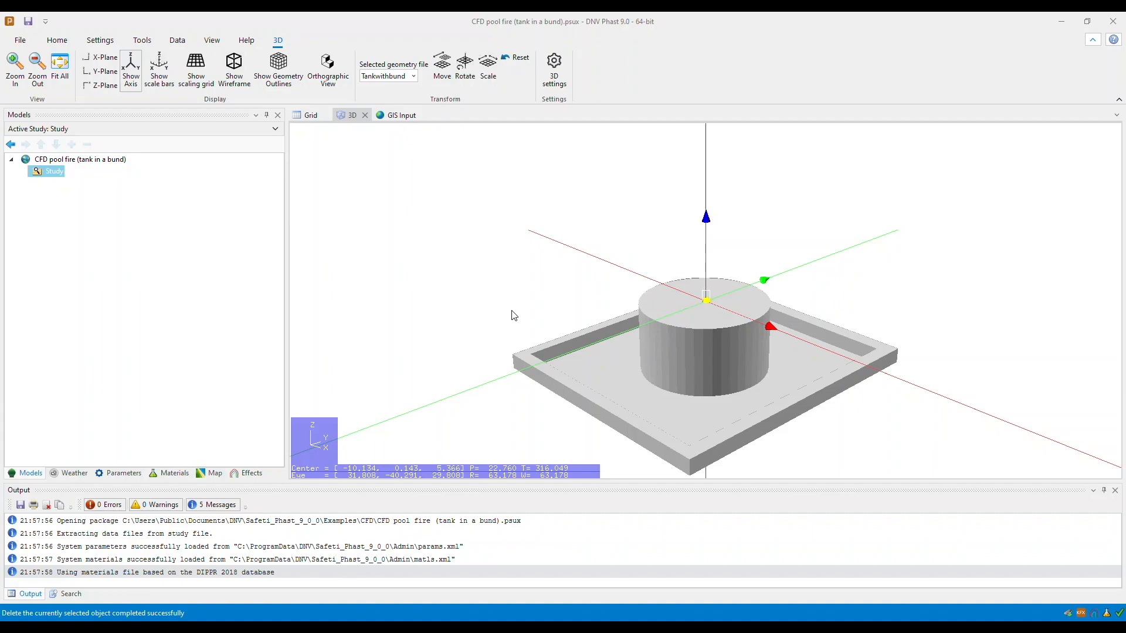
- Insert a Standalones item under the Study at the 3D view's centre of rotation
right_click(52, 172)
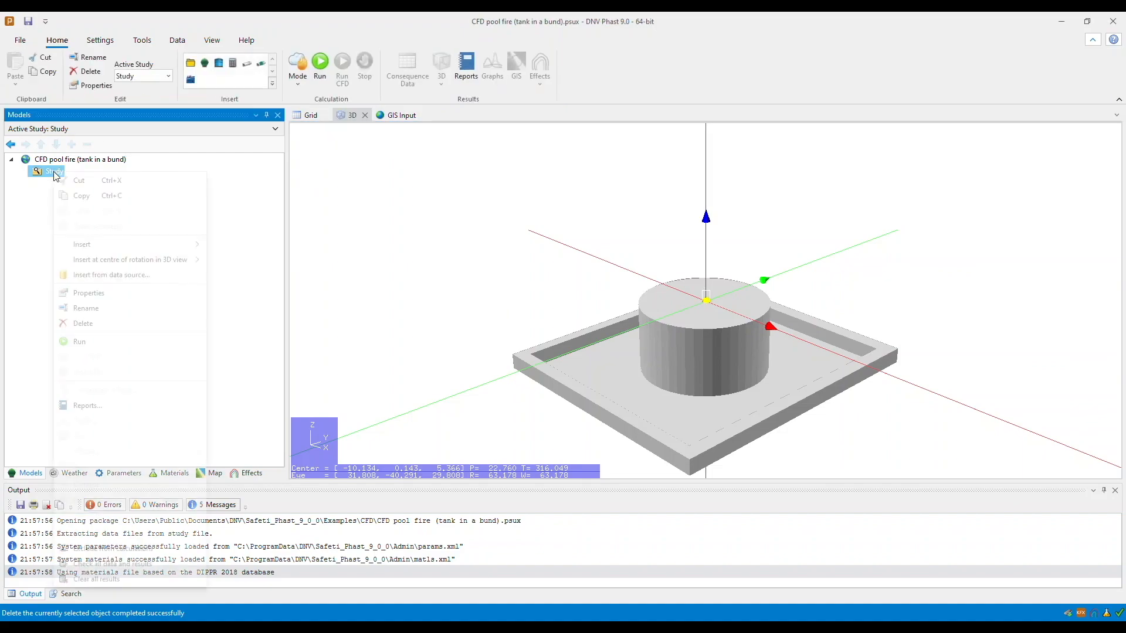
mouse_move(130, 259)
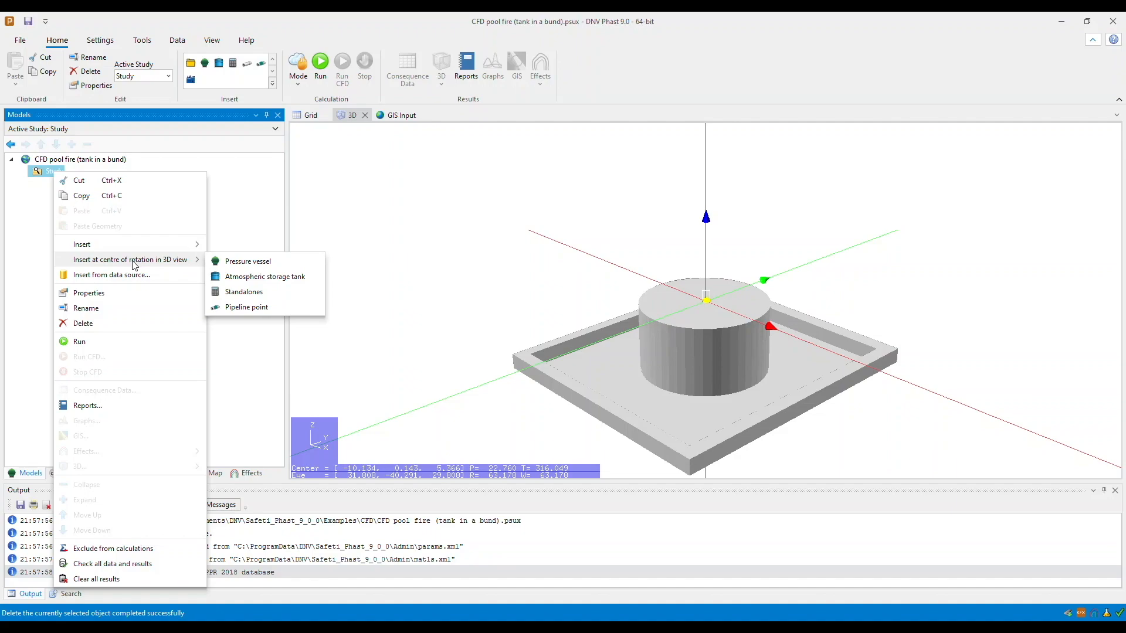
mouse_move(169, 269)
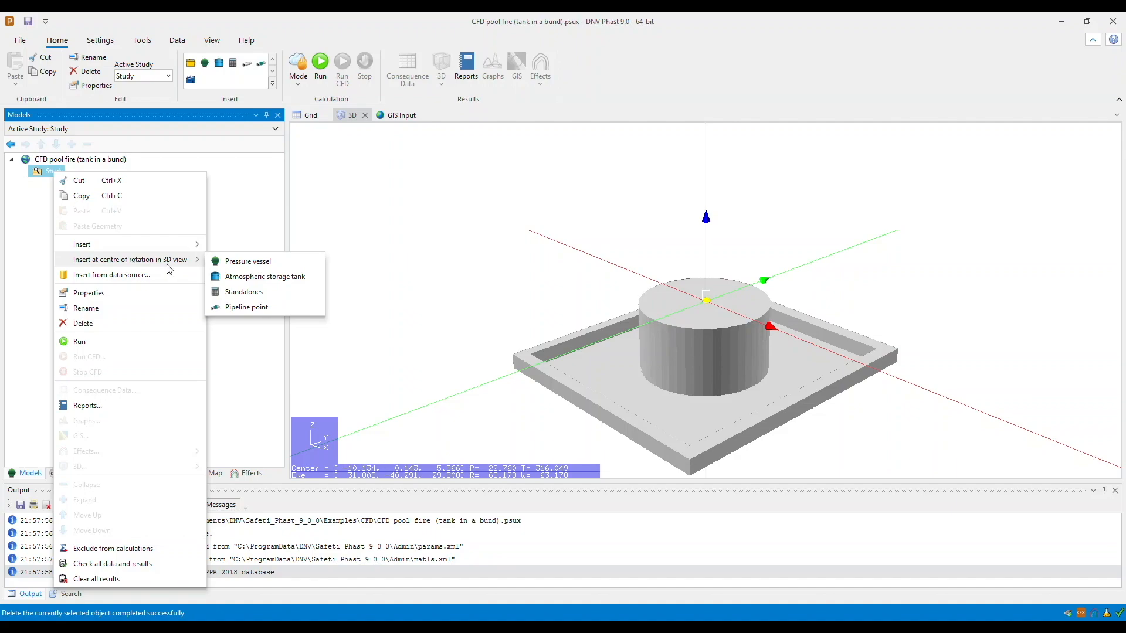
mouse_move(244, 292)
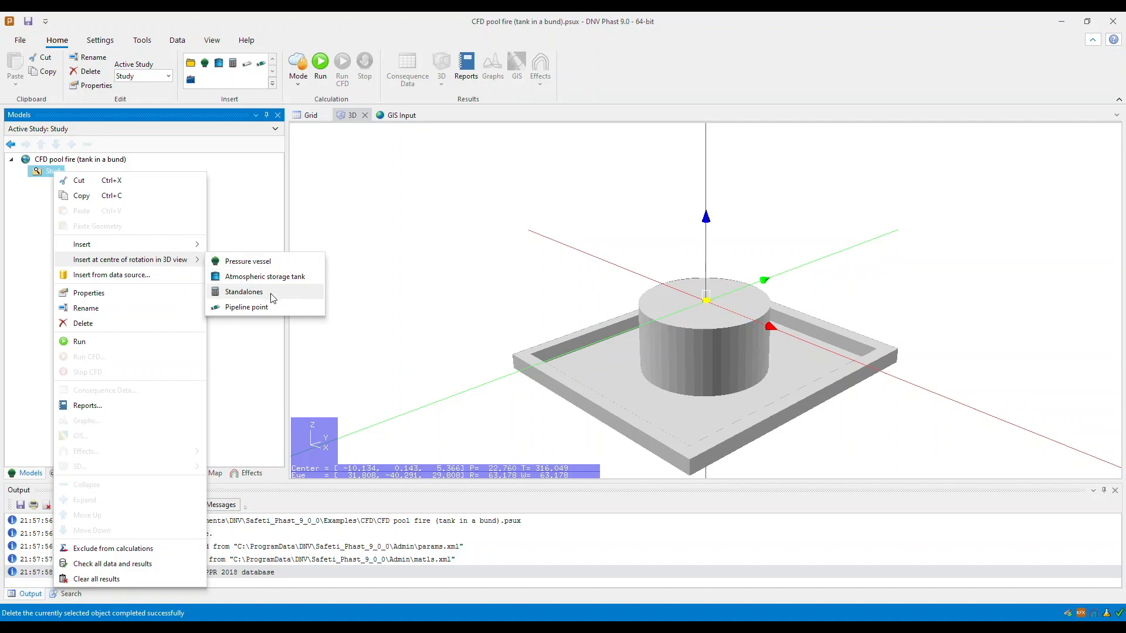
left_click(243, 292)
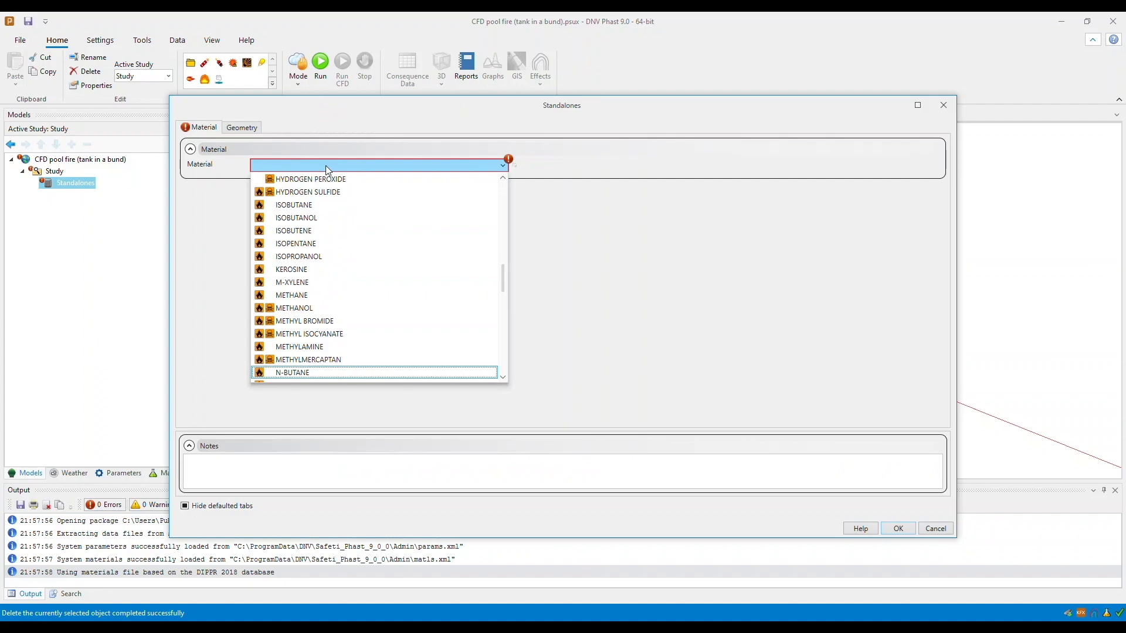
- Assign a material to the Standalones item, check its East coordinate and confirm its properties
scroll("down", 3)
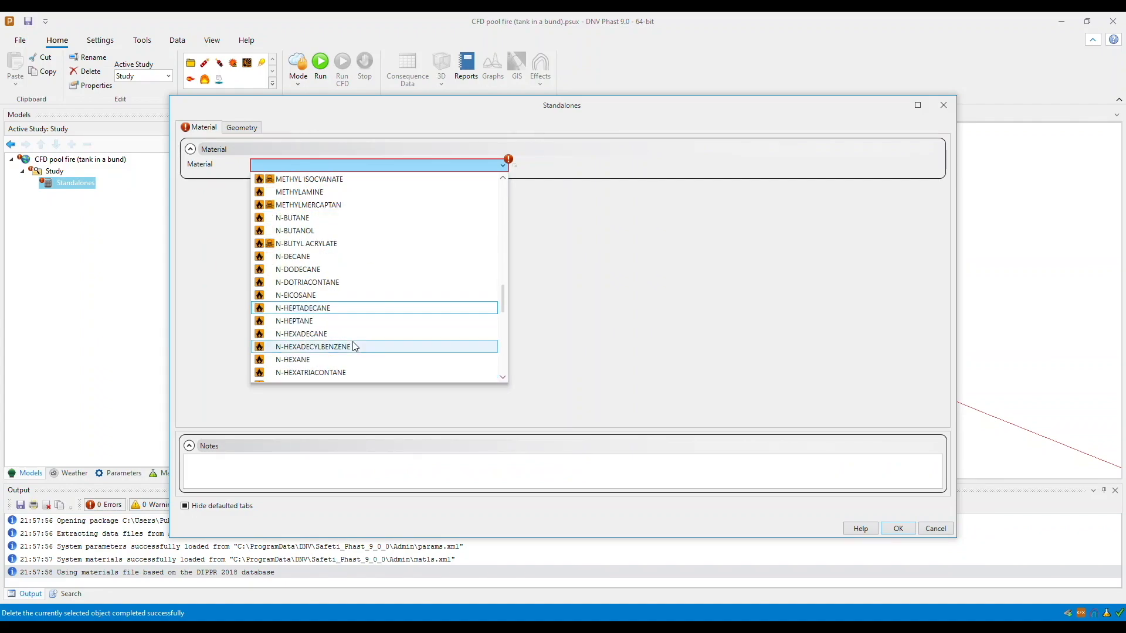
left_click(232, 126)
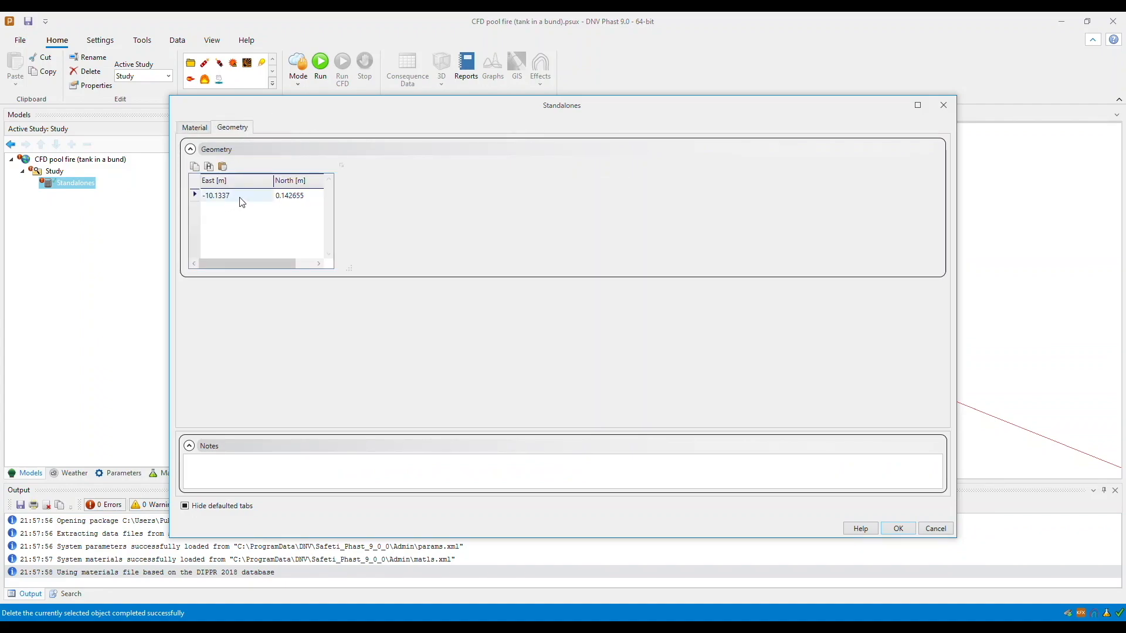
left_click(289, 196)
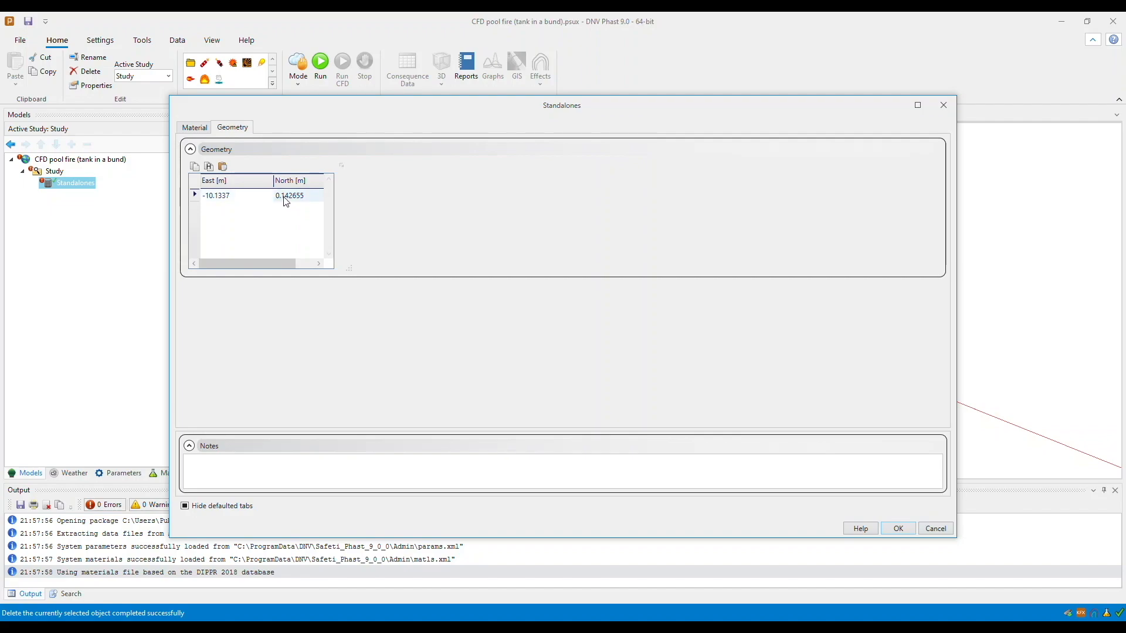
left_click(897, 529)
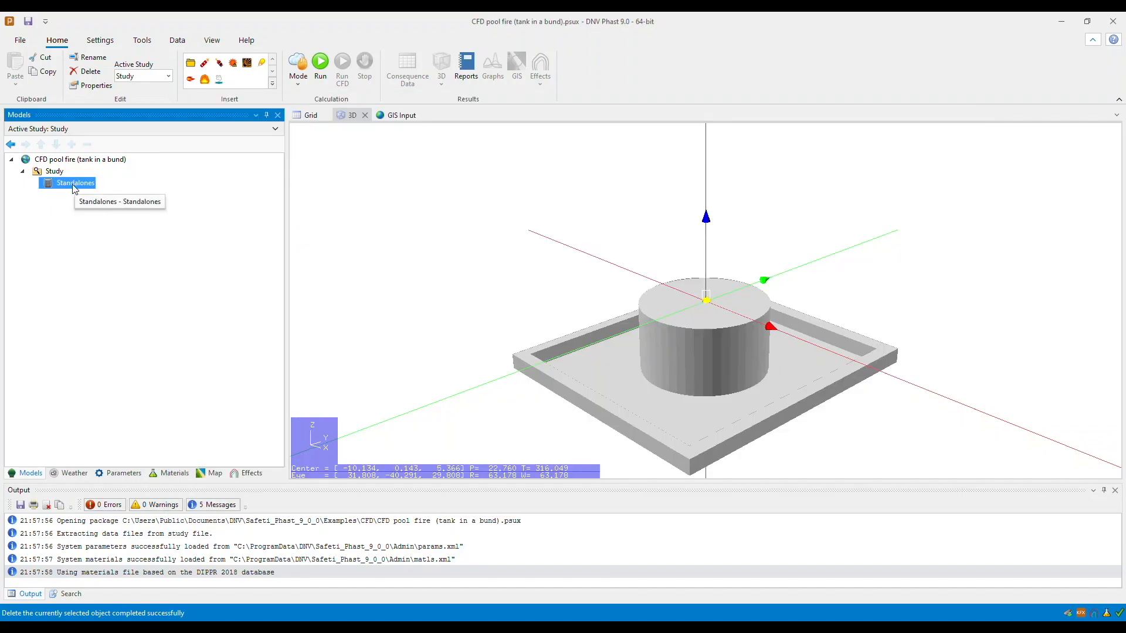
- Insert a Pool fire model under the Standalones item
right_click(75, 183)
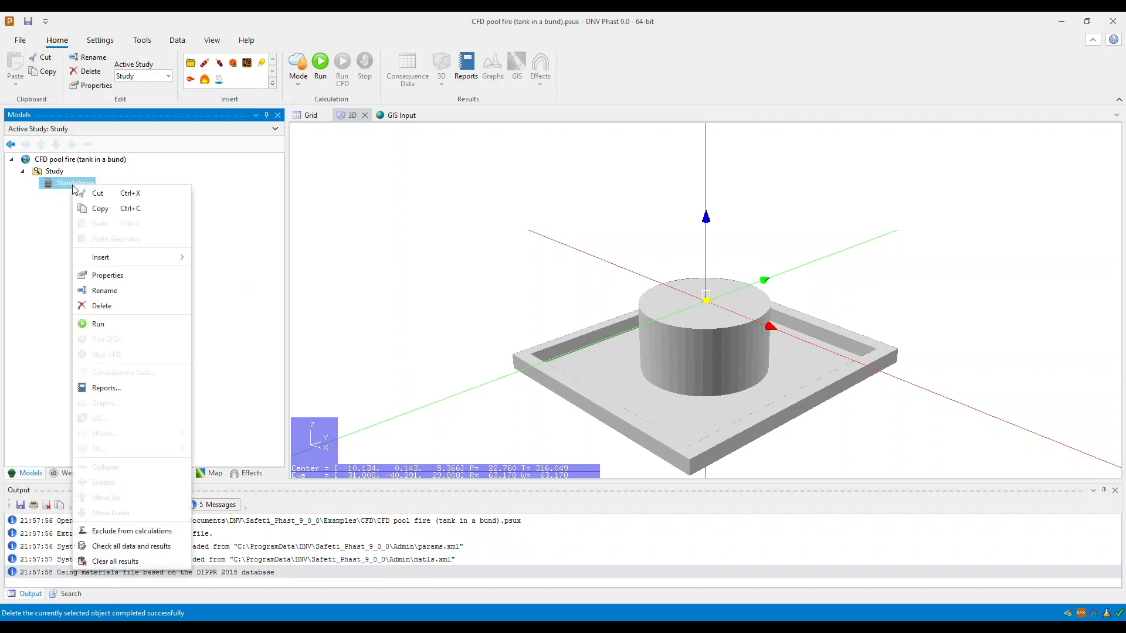
mouse_move(100, 257)
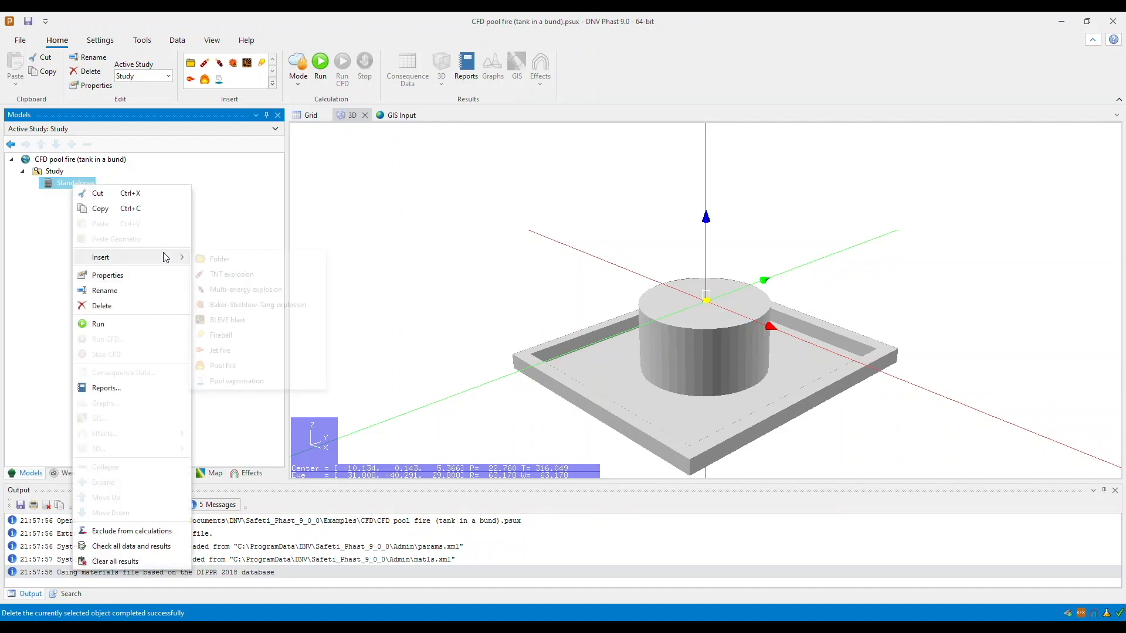
left_click(223, 366)
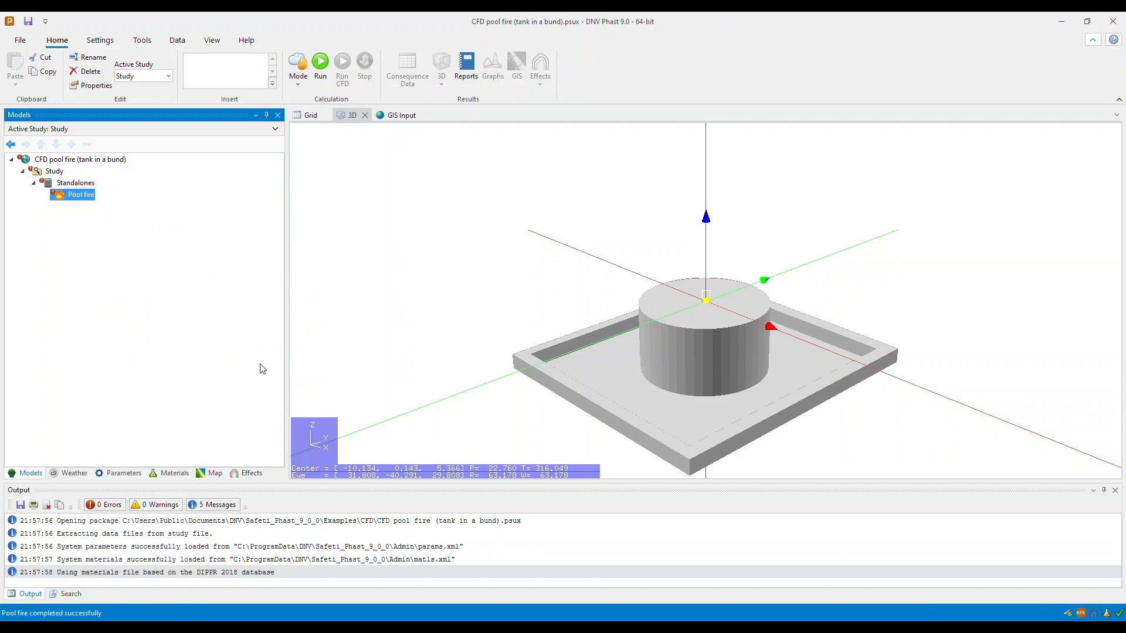
mouse_move(81, 197)
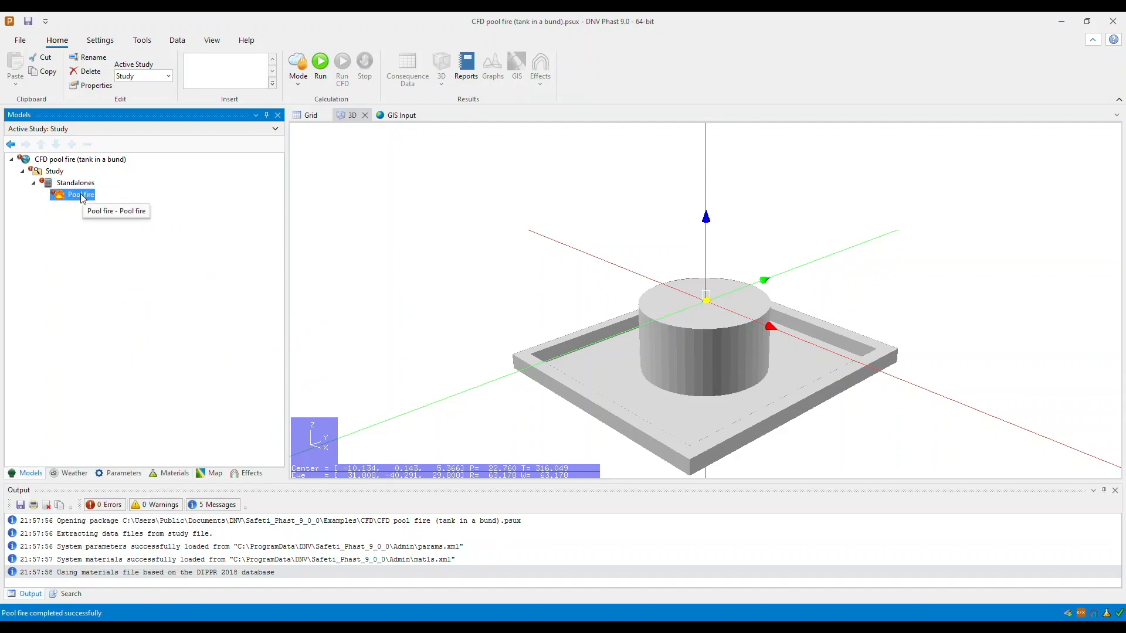
- Make the pool fire rectangular, 20 long by 18 wide, elevation 0.1, Fire on land, and confirm
double_click(81, 194)
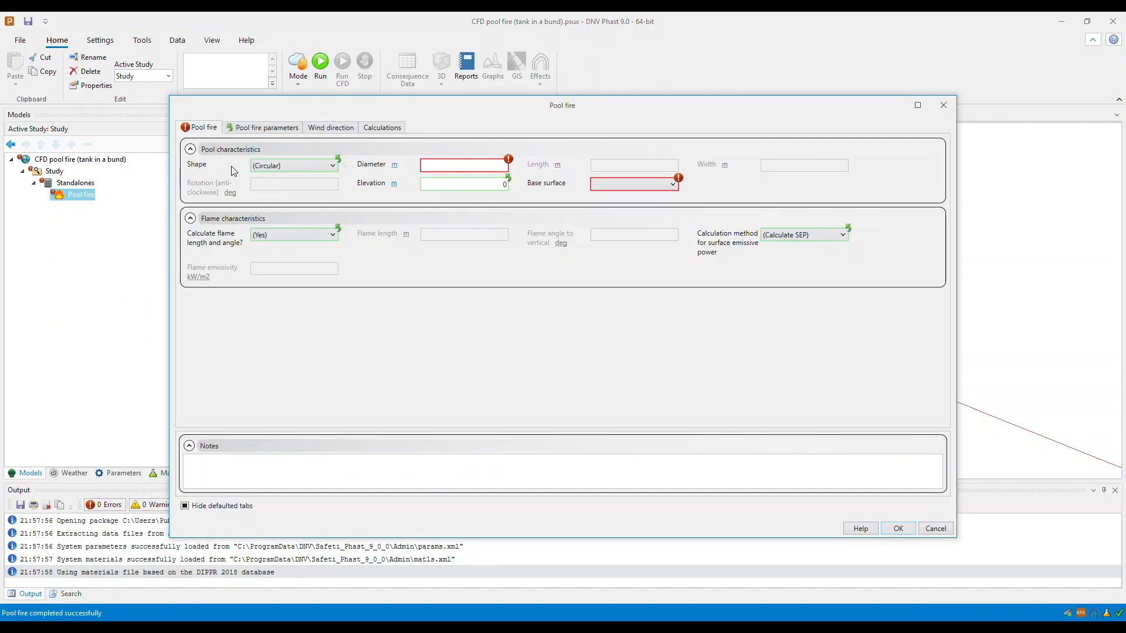
left_click(293, 164)
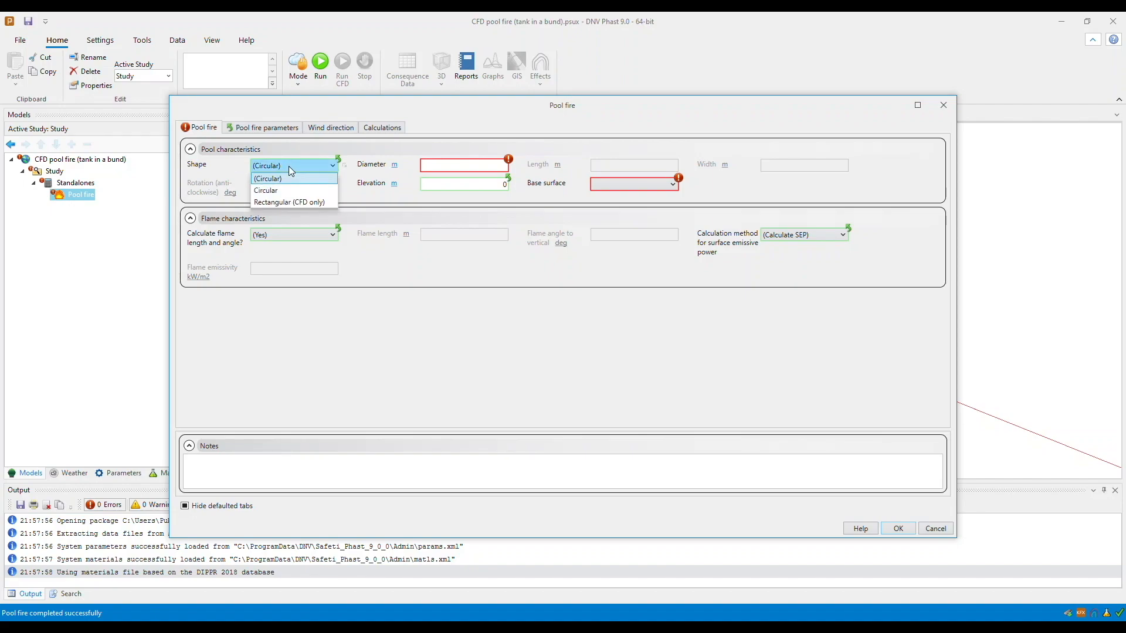
mouse_move(293, 202)
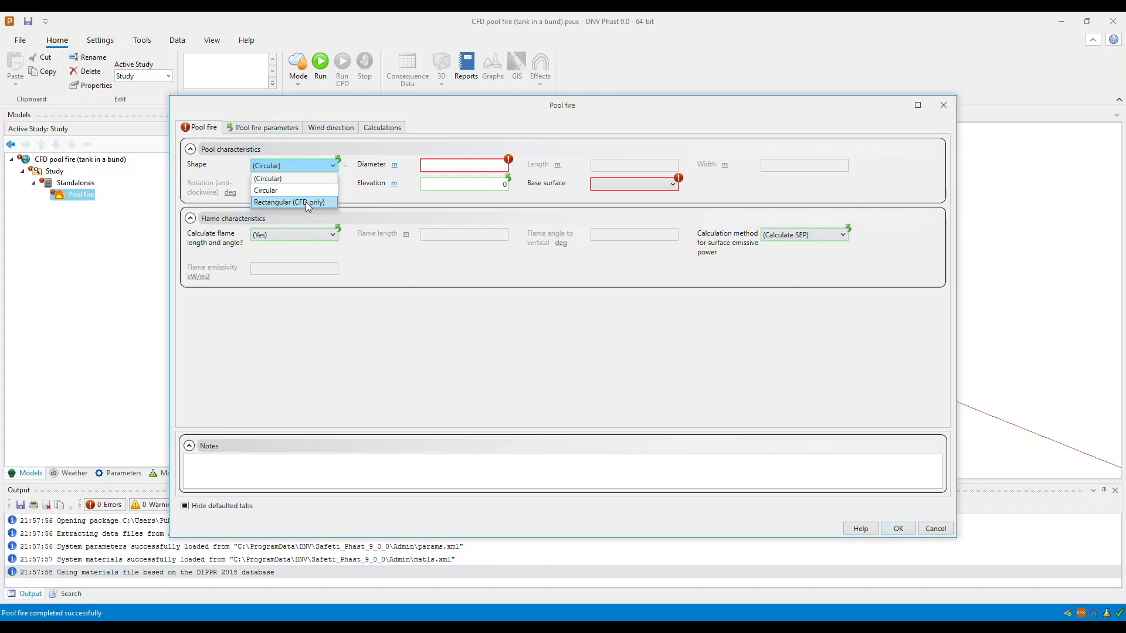
left_click(292, 201)
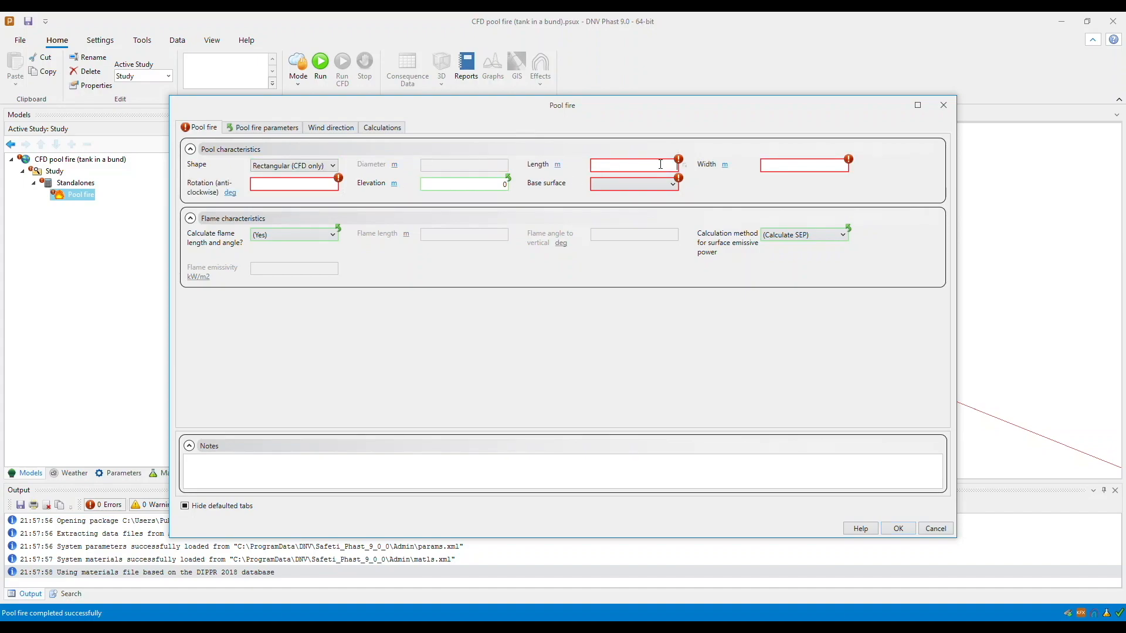
type("20")
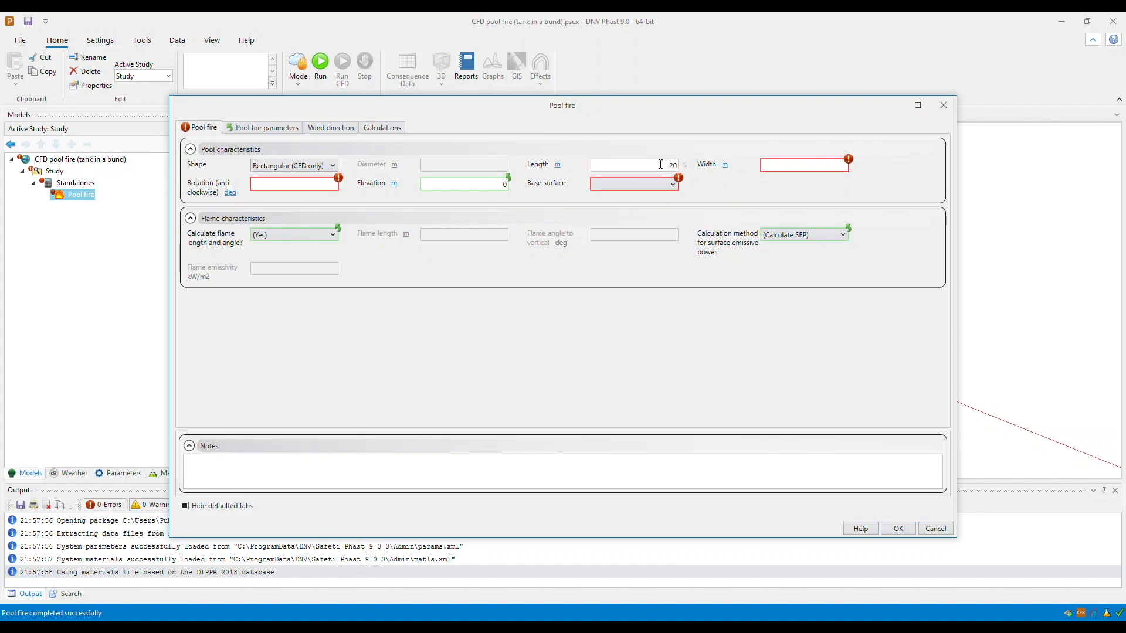
type("18")
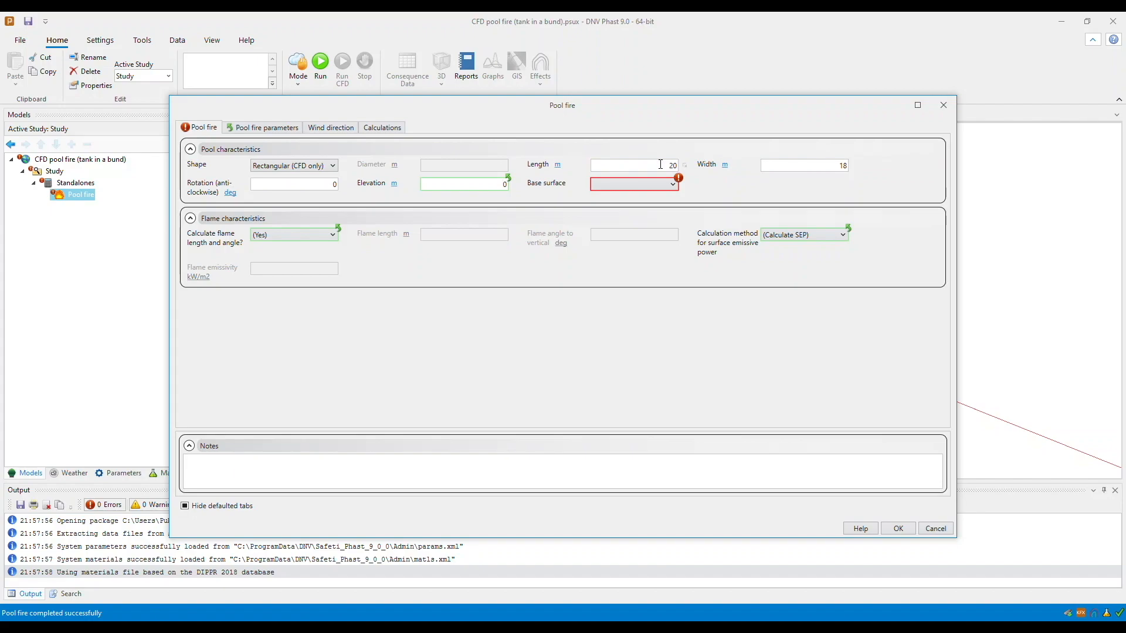
type("0.1")
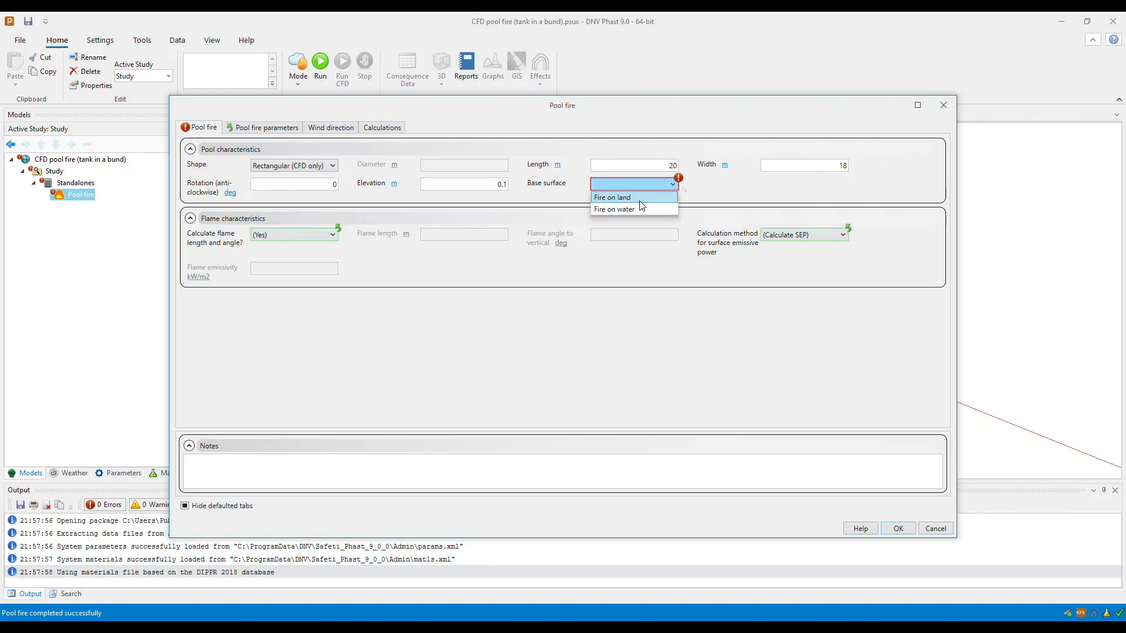
left_click(611, 197)
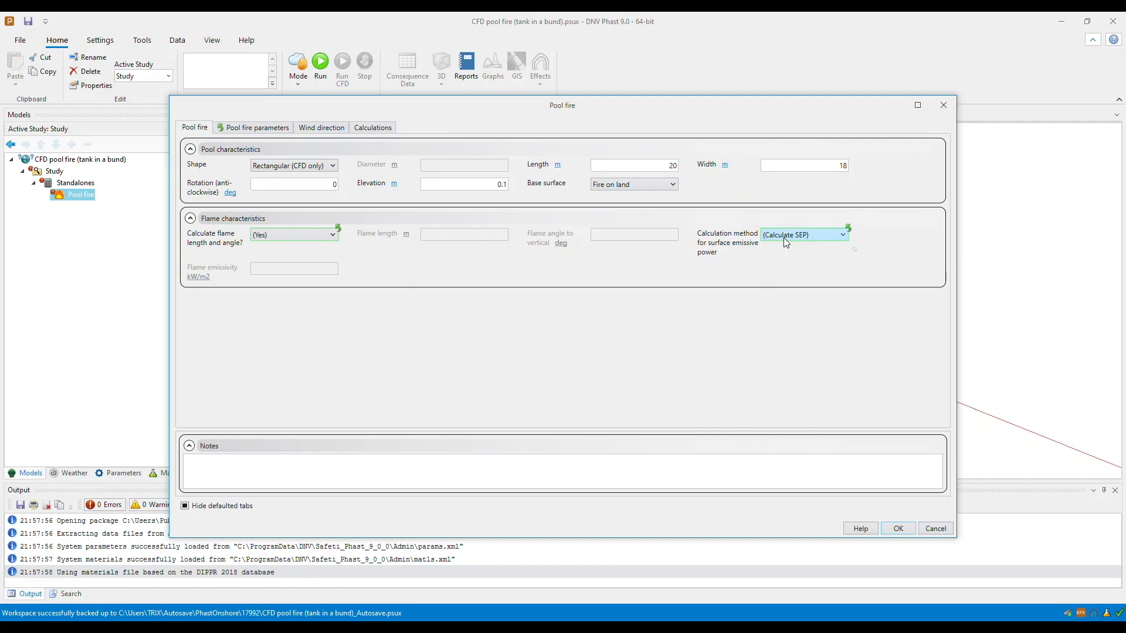
left_click(897, 529)
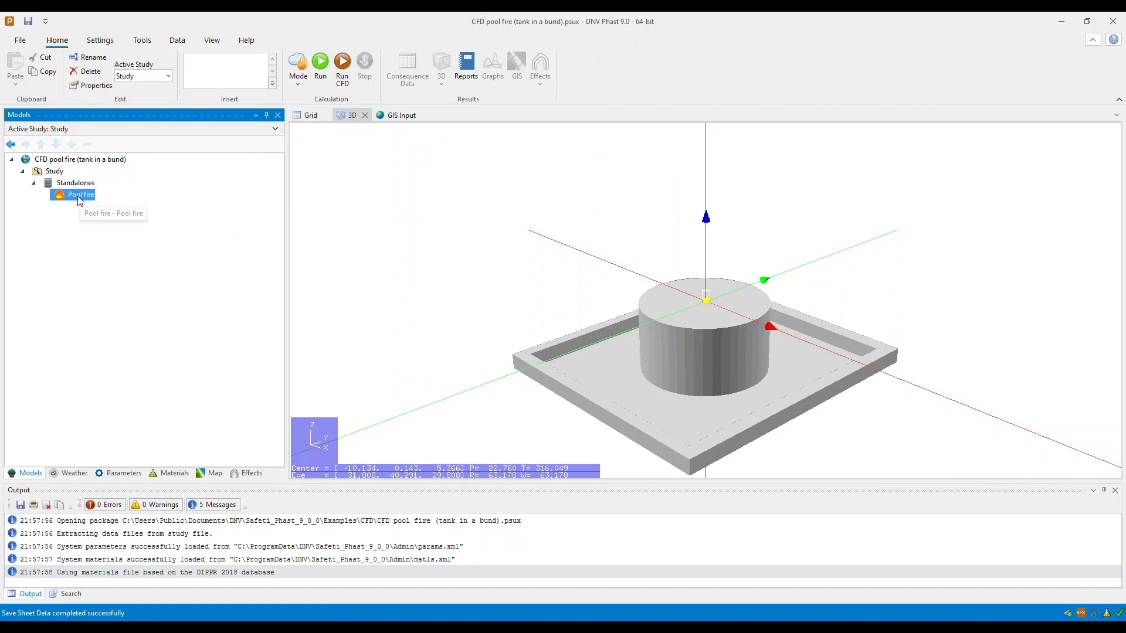
mouse_move(351, 85)
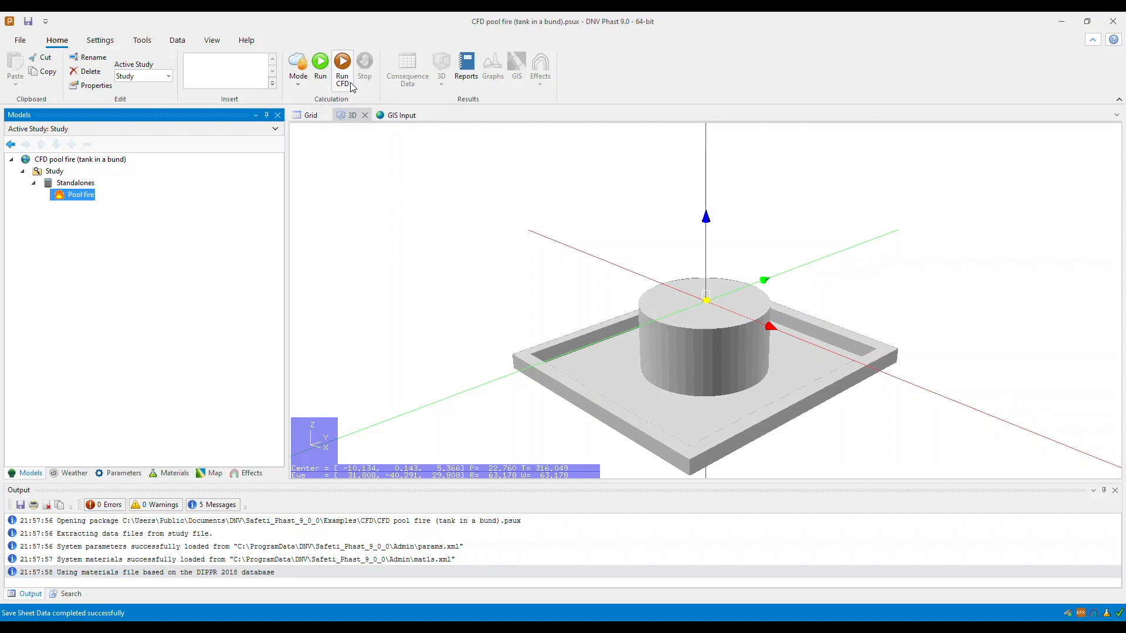
- Launch the pool fire CFD run through Model Selection and Weather selection with default choices
left_click(342, 68)
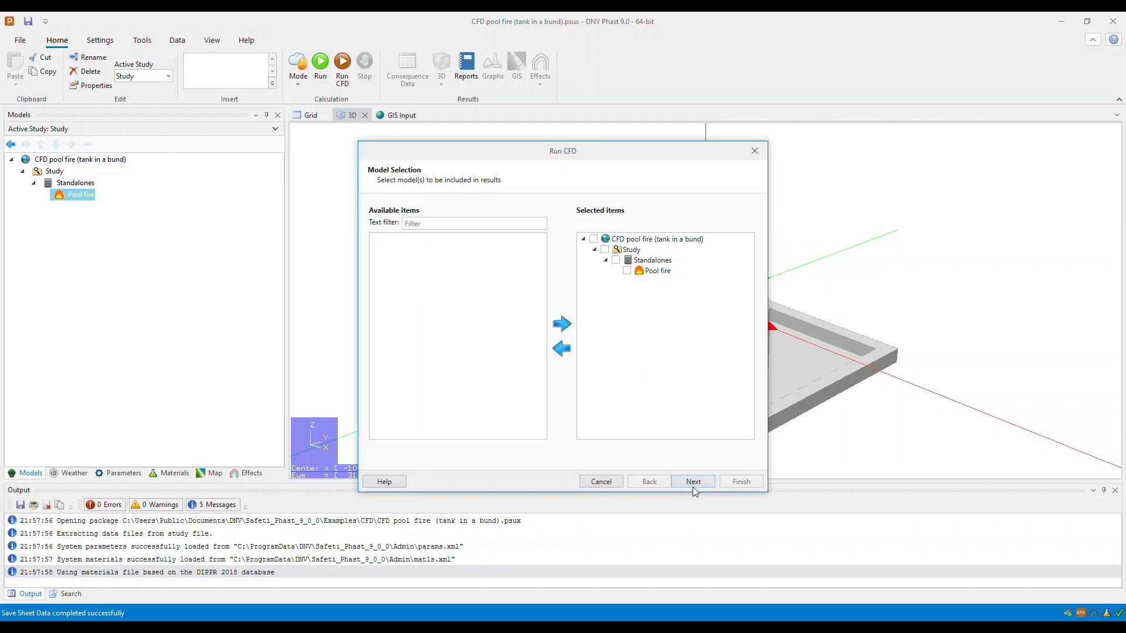
left_click(692, 482)
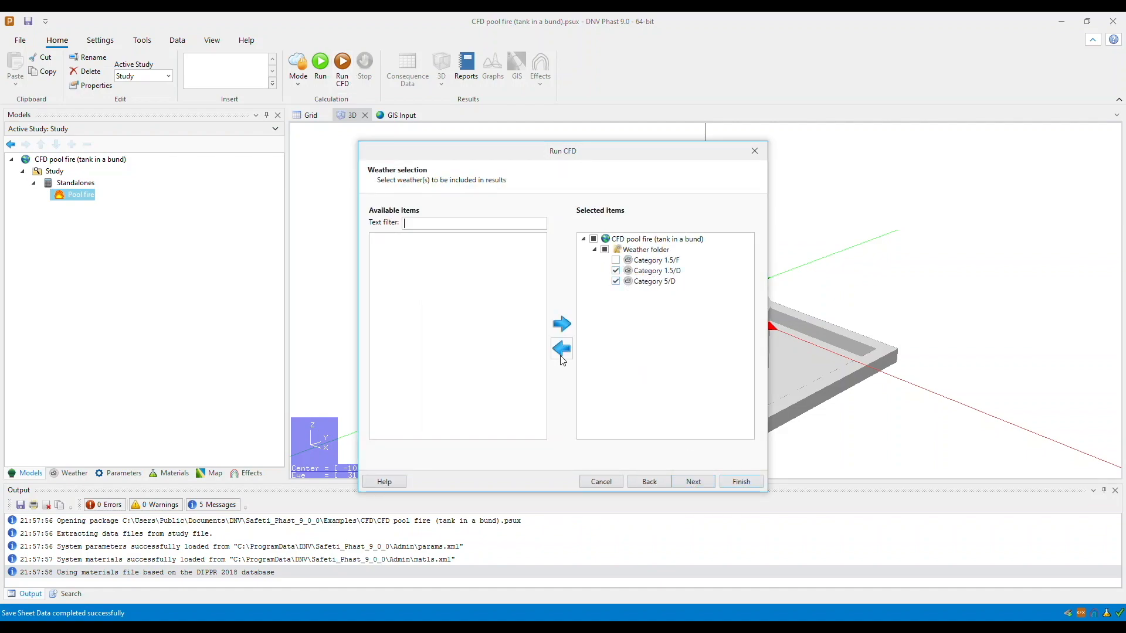
left_click(740, 482)
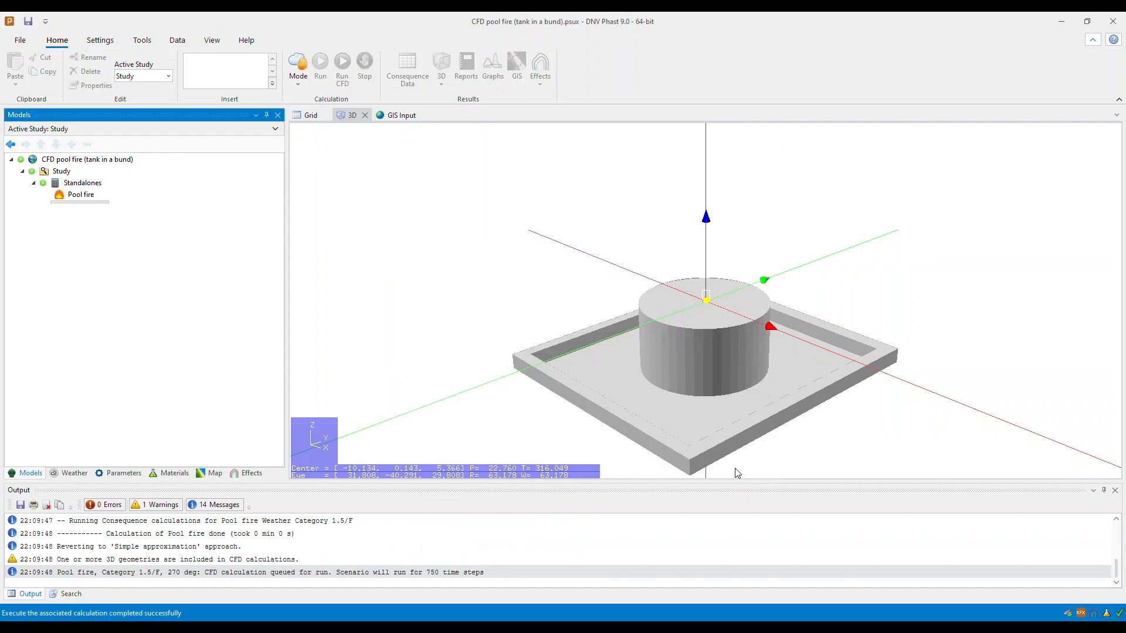
- Show the Pool fire's CFD Temperature results in a new 3D results view
left_click(81, 194)
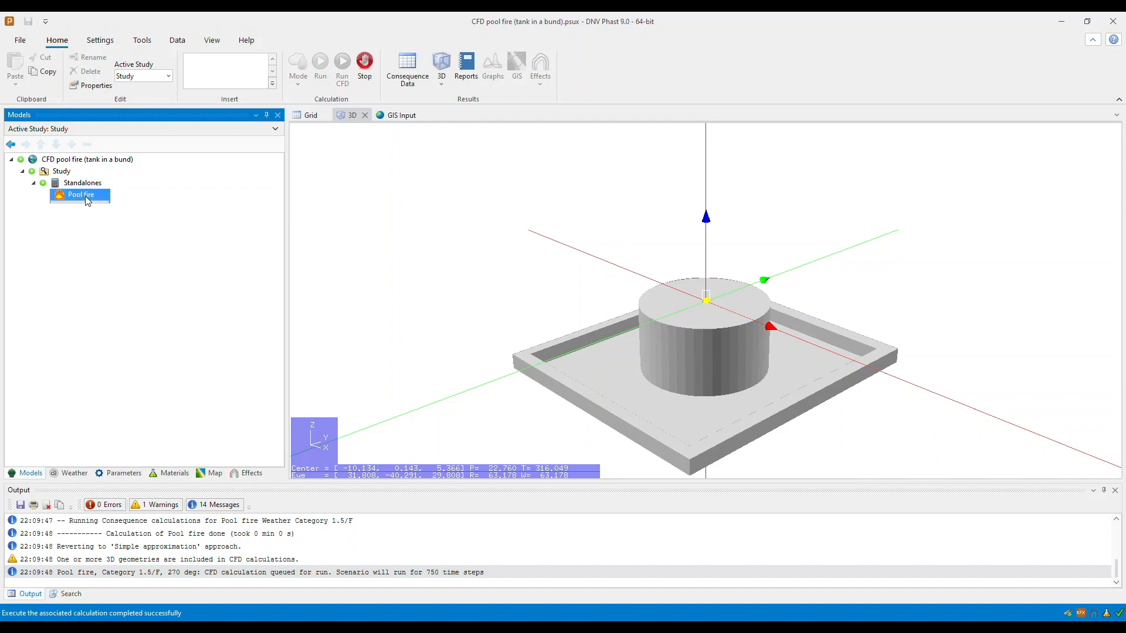
left_click(441, 79)
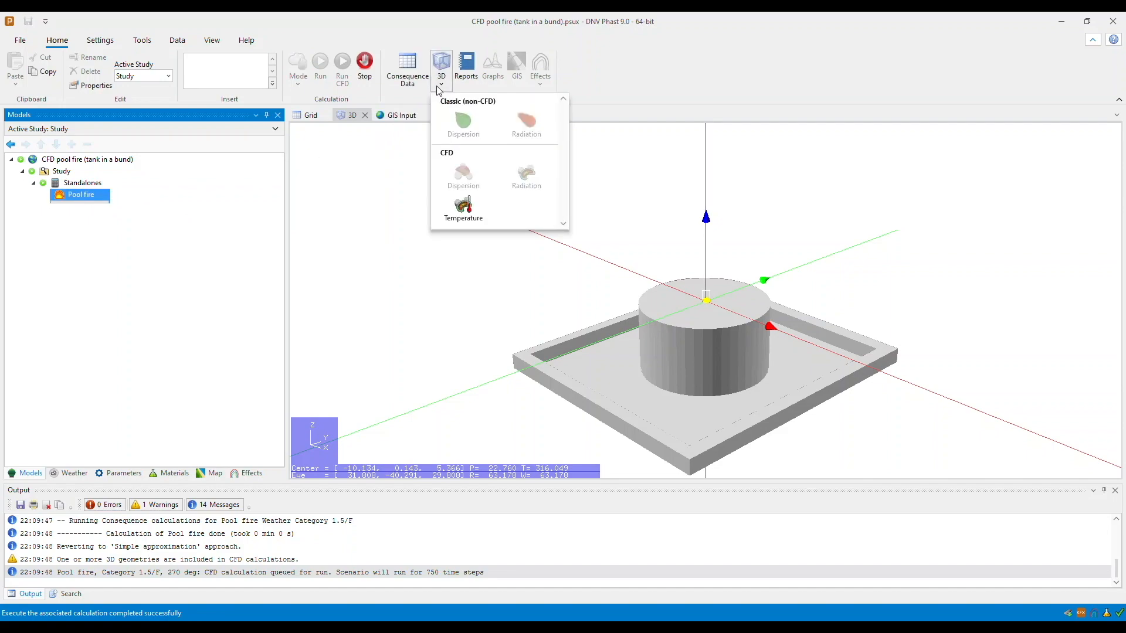
left_click(463, 209)
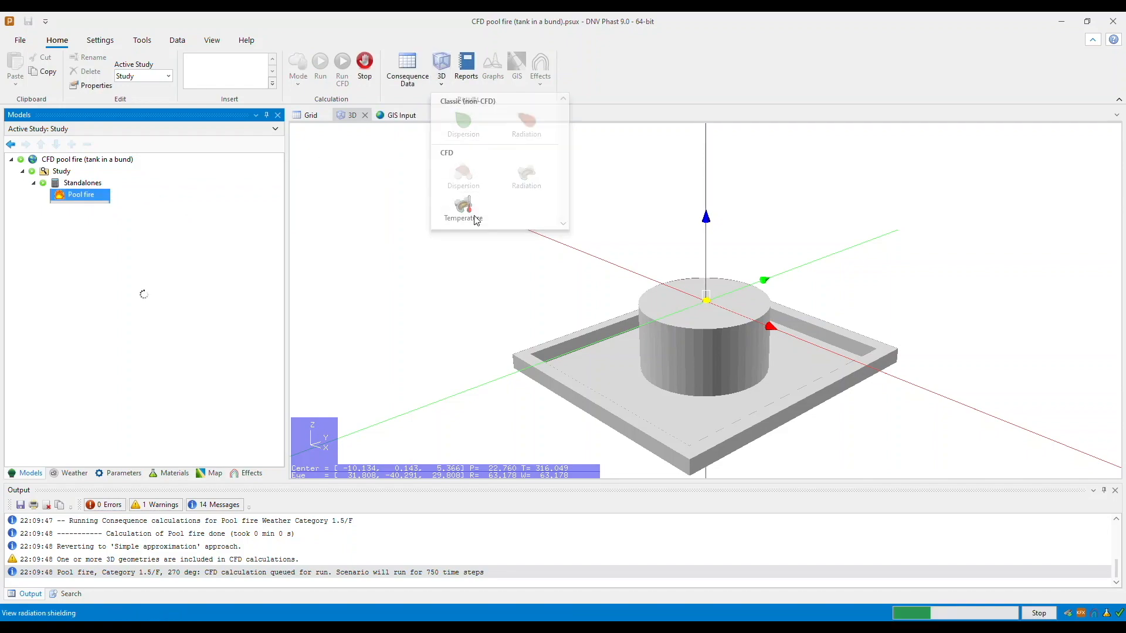
left_click(462, 213)
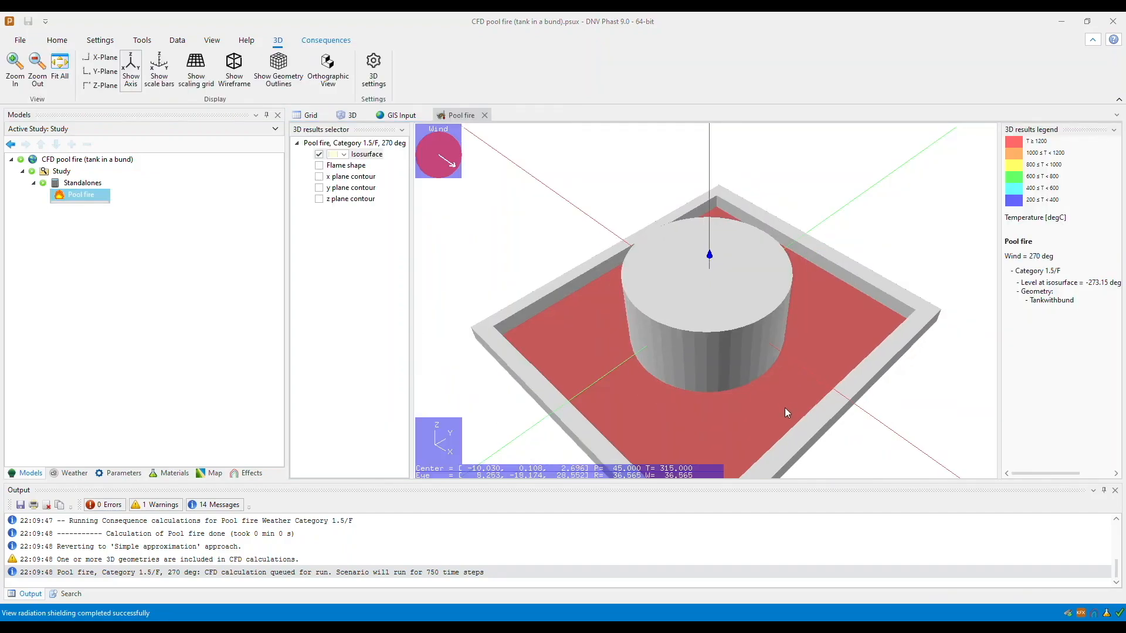
- Orbit the bund, check the results selector items, and bring up the temperature isosurface controls on Consequences
left_click_drag(786, 413, 826, 404)
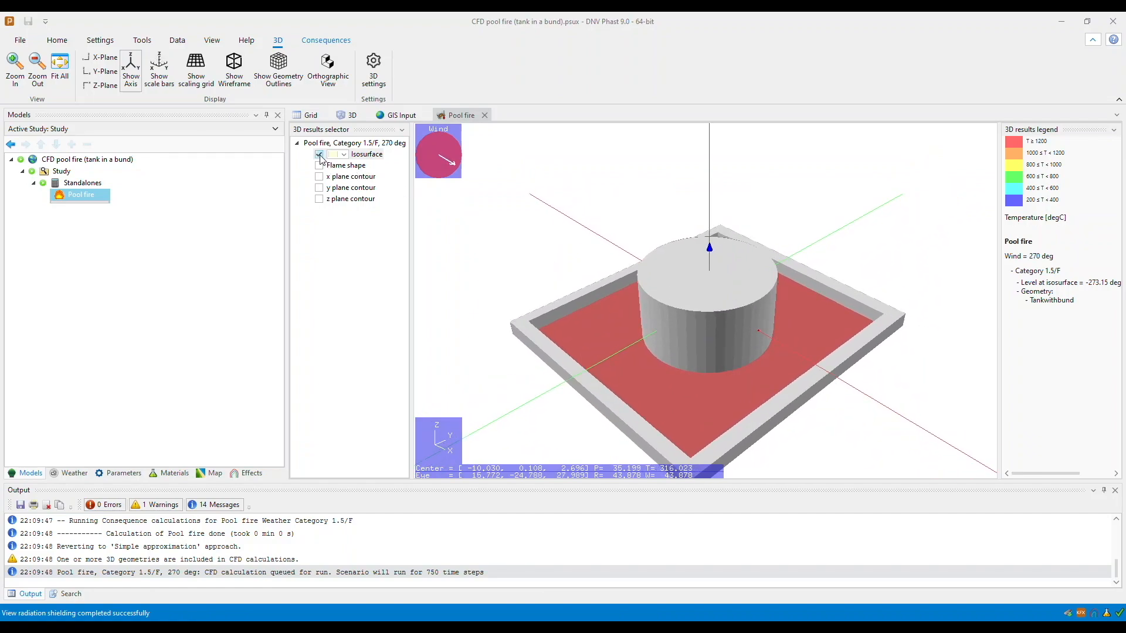
left_click(319, 155)
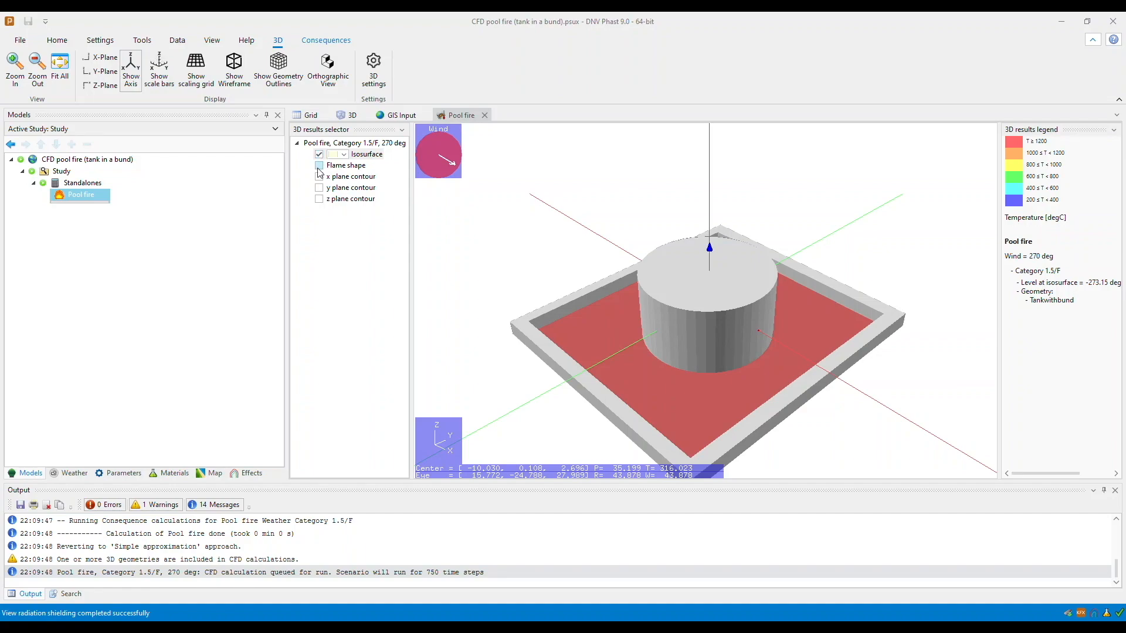
left_click(319, 165)
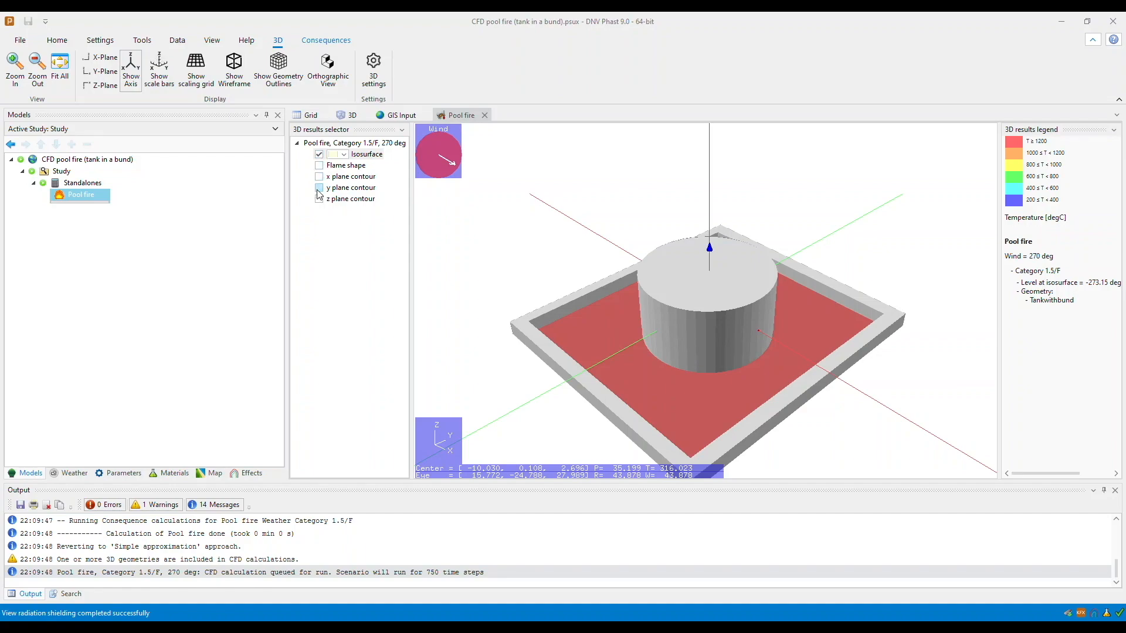
left_click(319, 199)
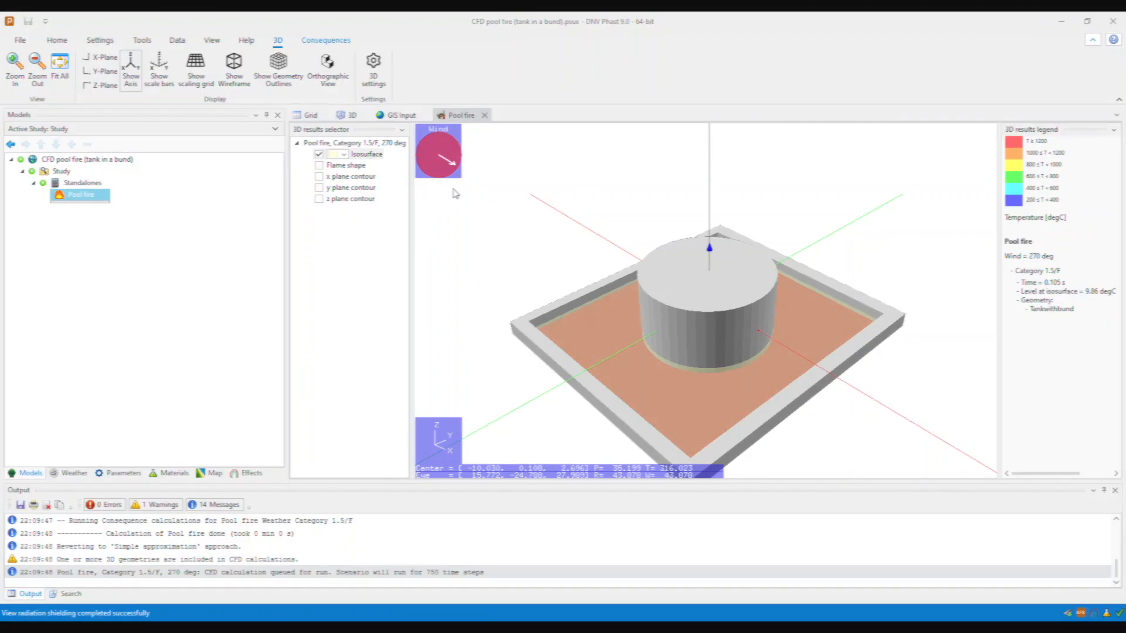
left_click(325, 39)
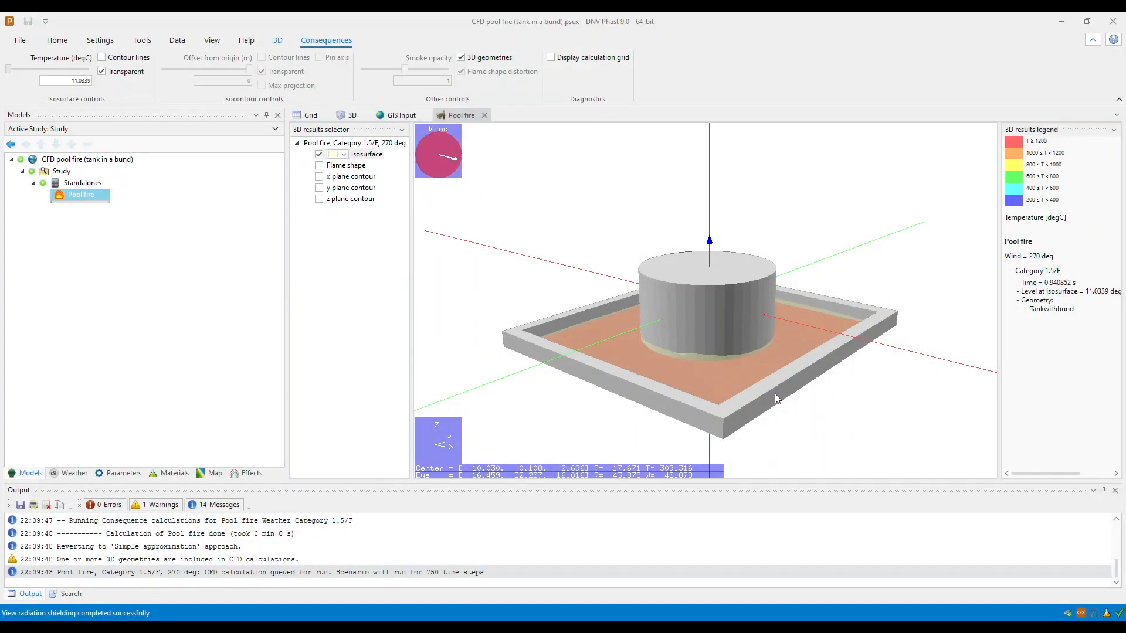